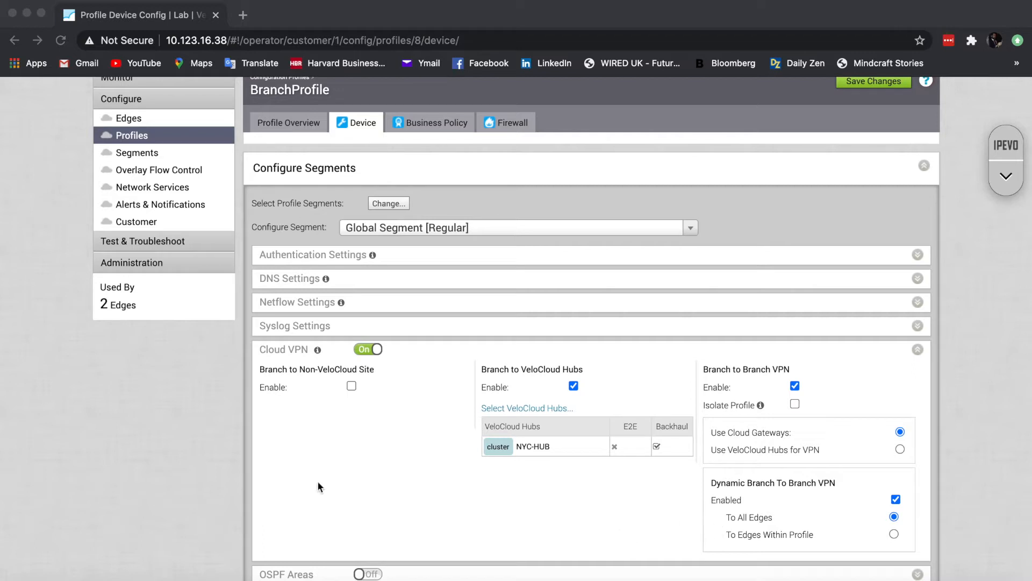
pyautogui.moveTo(716, 416)
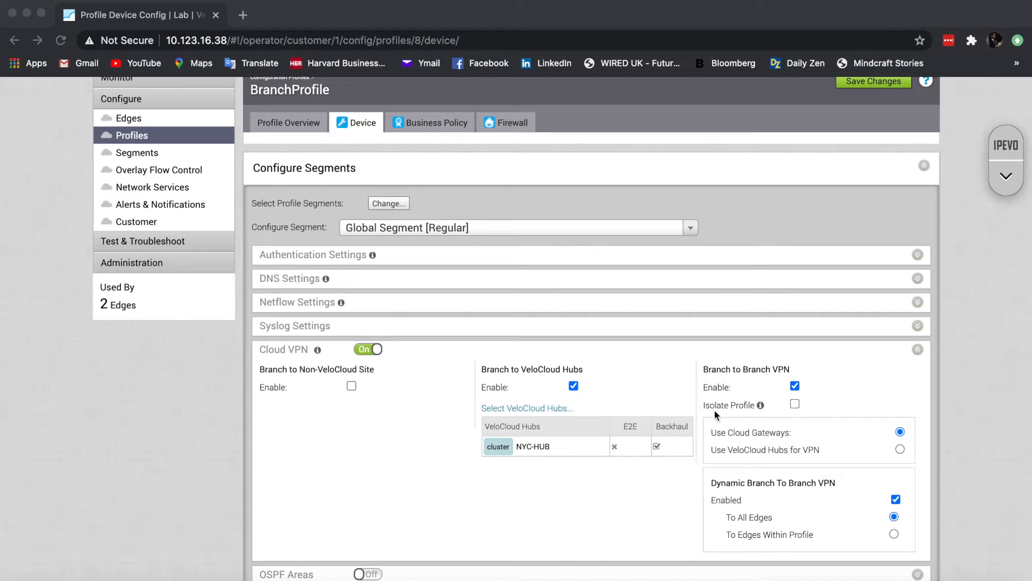
# Route BranchProfile's branch-to-branch VPN through VeloCloud Hubs, leaving the hub picker unchanged.
pyautogui.scroll(3)
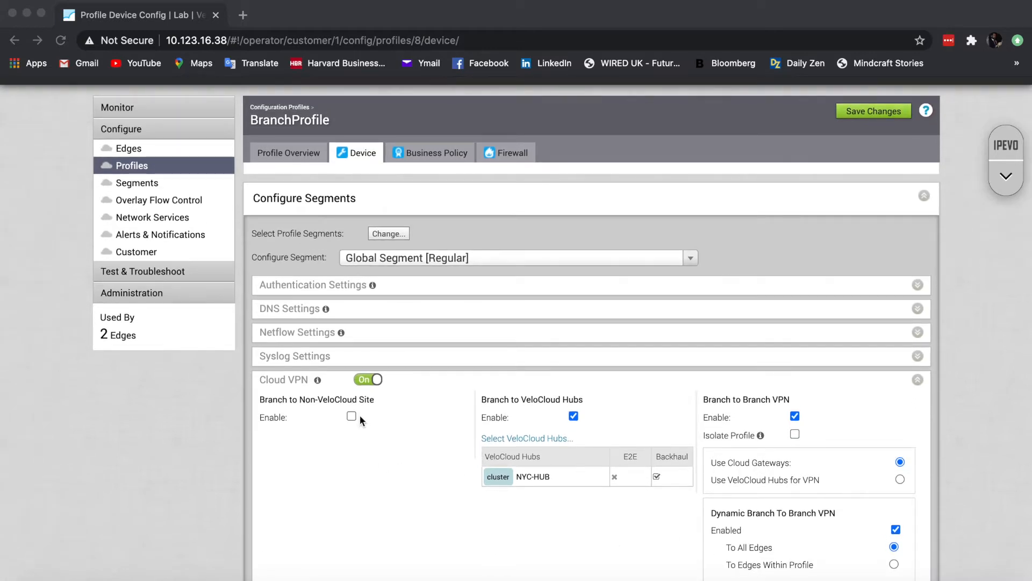
pyautogui.moveTo(375, 276)
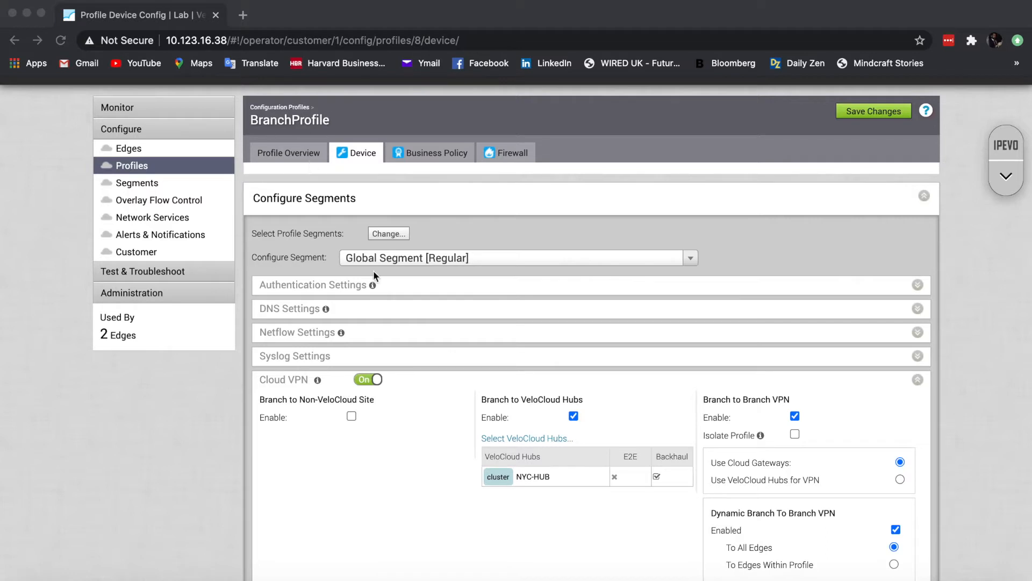
pyautogui.scroll(-3)
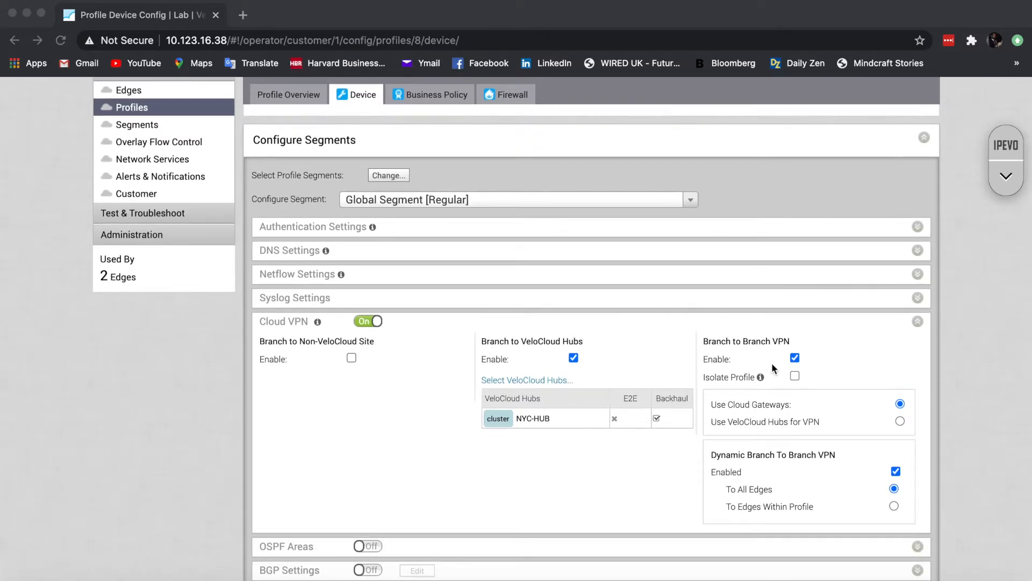
pyautogui.moveTo(786, 397)
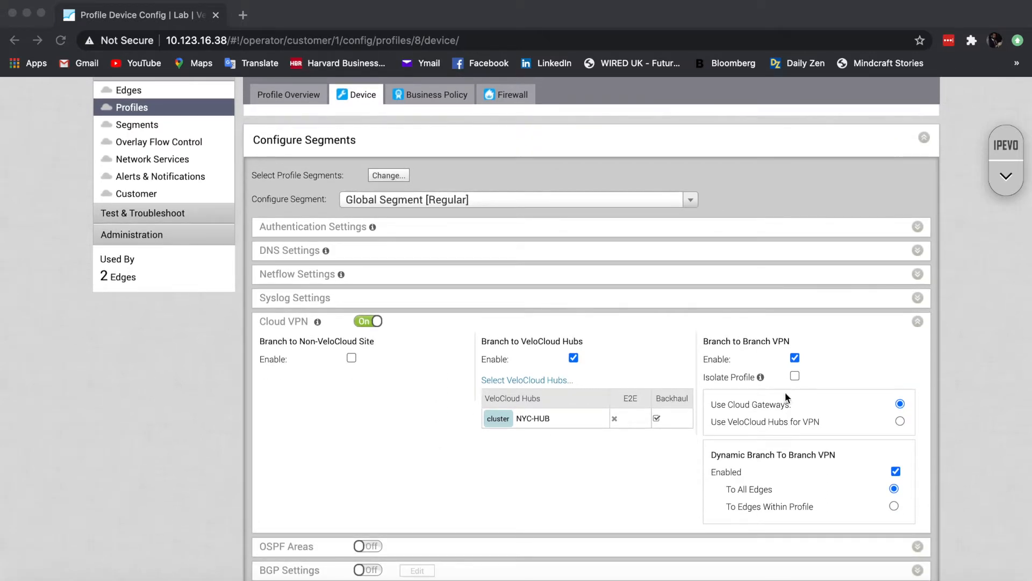
pyautogui.moveTo(752, 385)
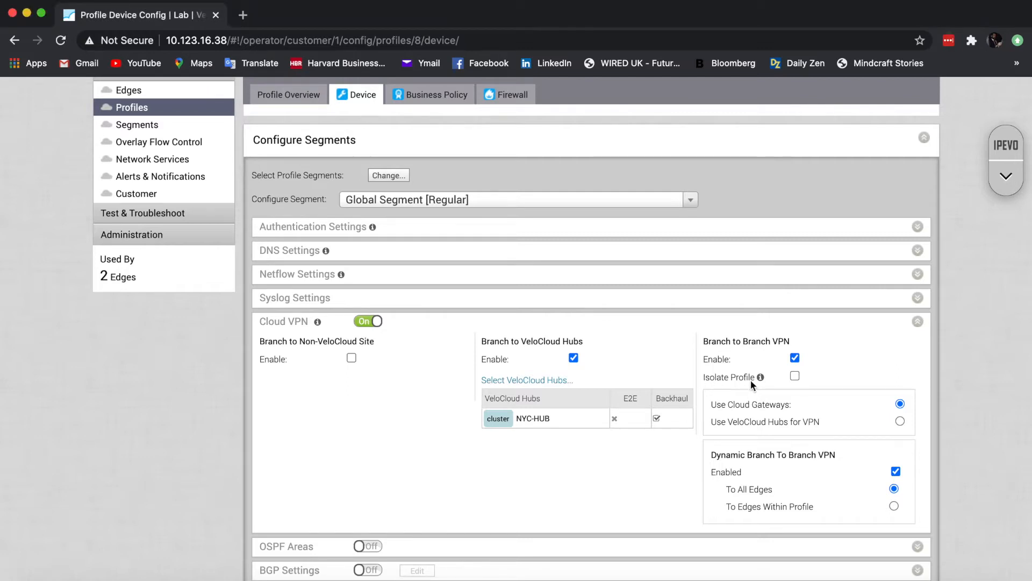
pyautogui.moveTo(839, 386)
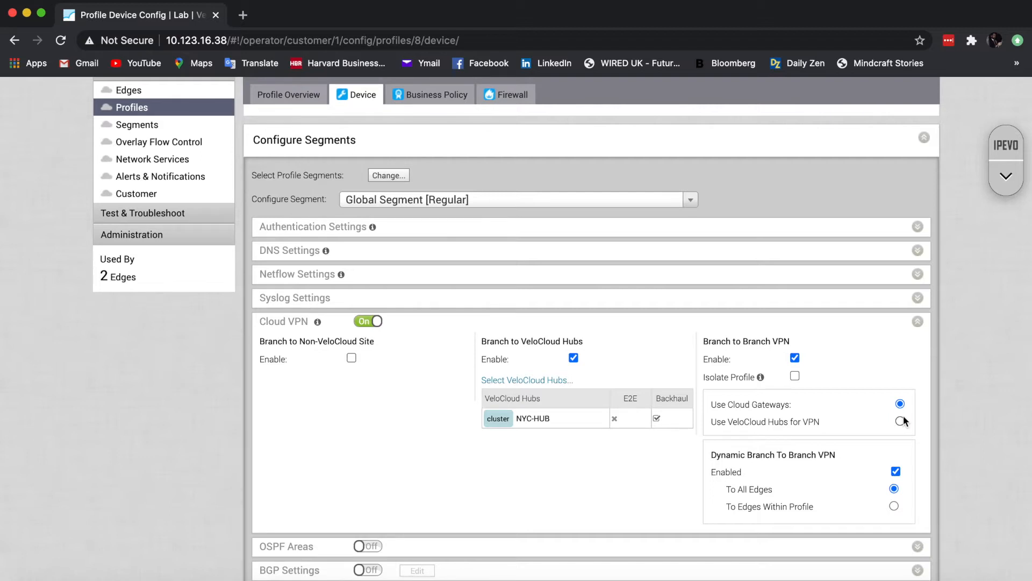
pyautogui.moveTo(902, 428)
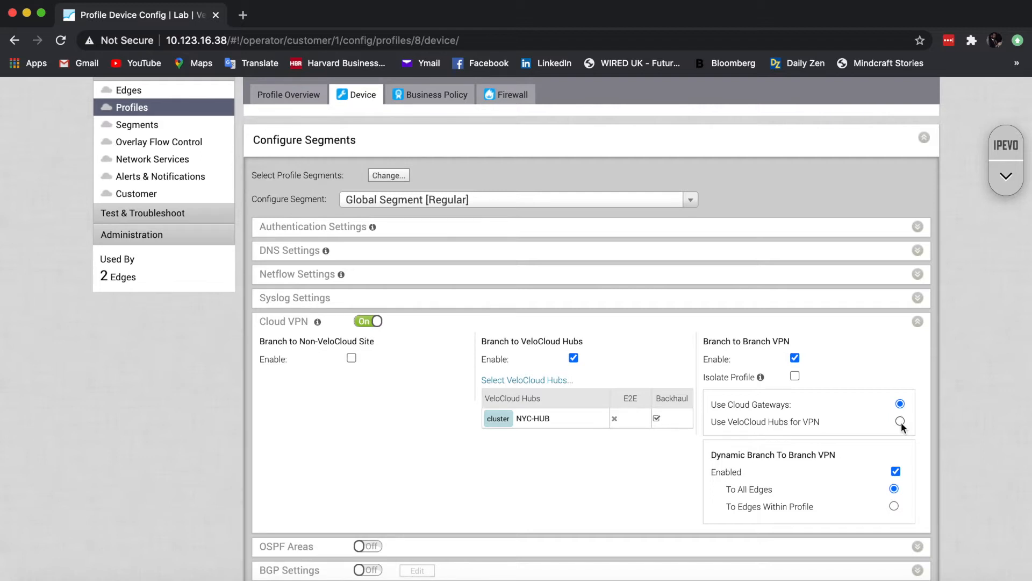
pyautogui.click(900, 421)
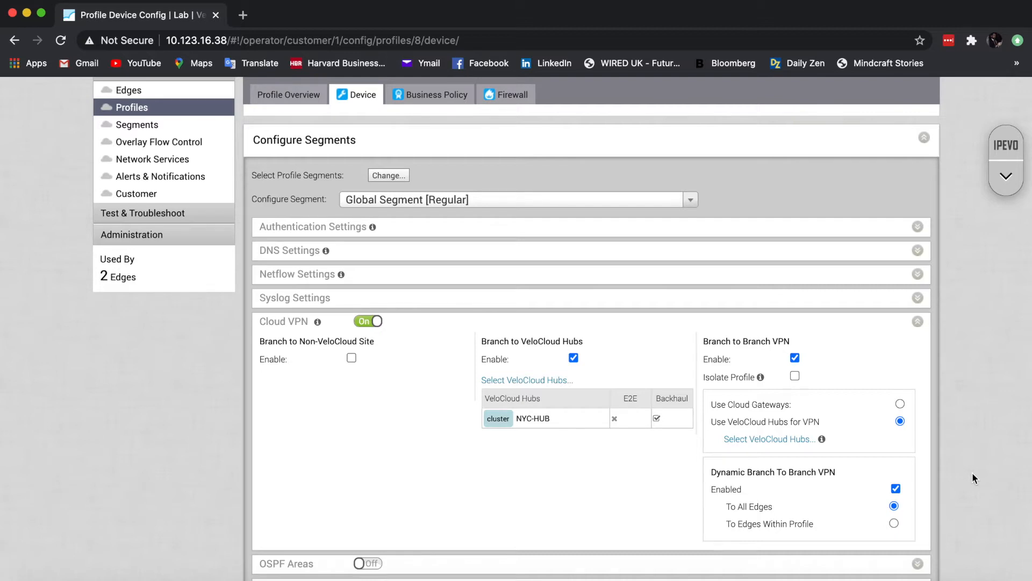
pyautogui.moveTo(863, 387)
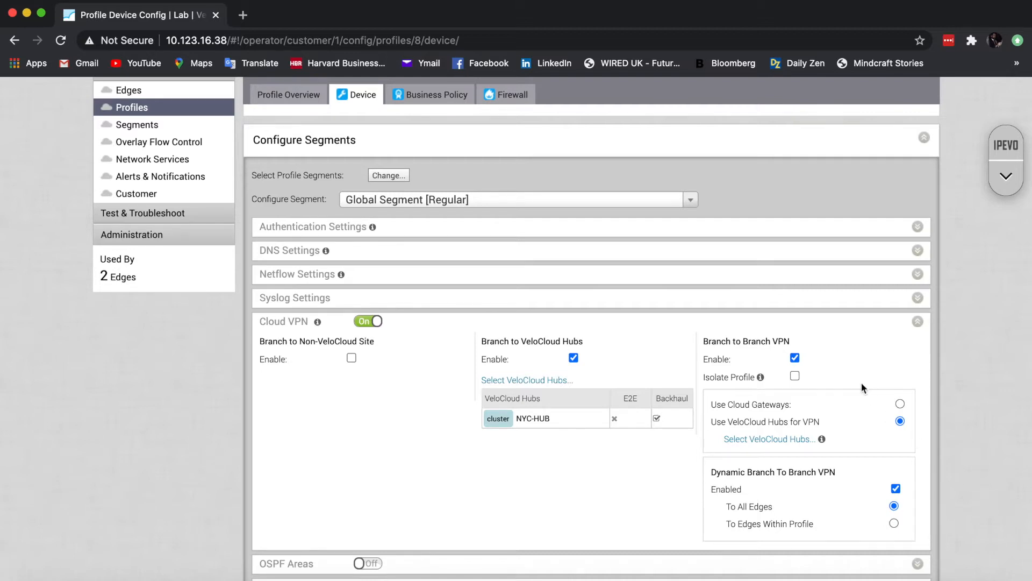
pyautogui.moveTo(765, 444)
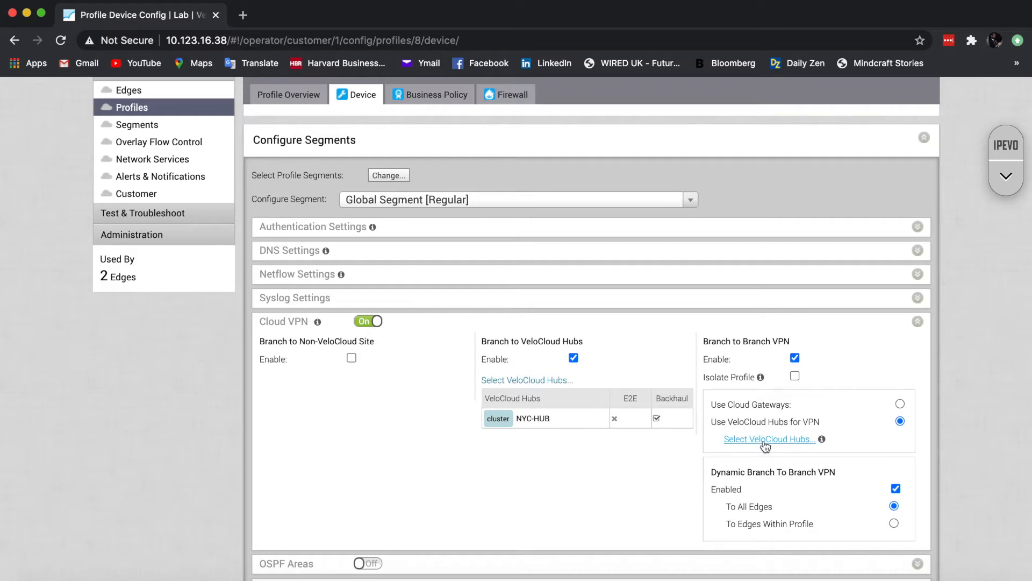
pyautogui.click(766, 439)
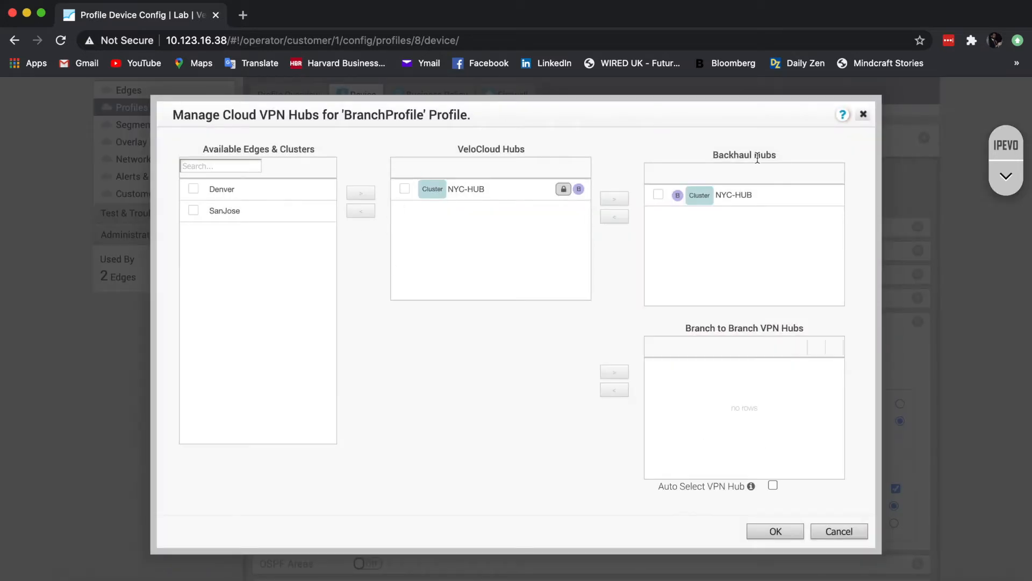
pyautogui.moveTo(501, 232)
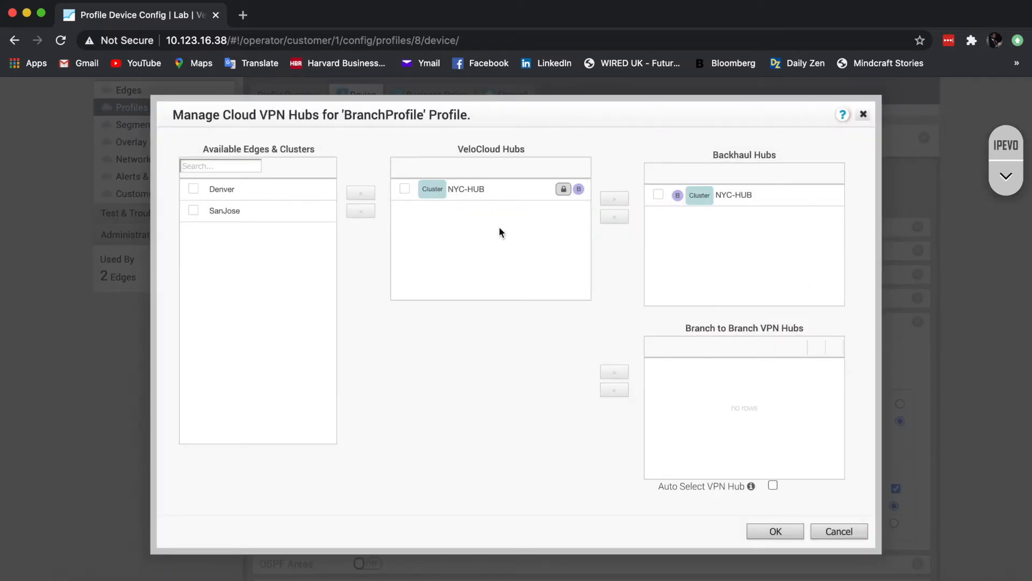
pyautogui.moveTo(863, 114)
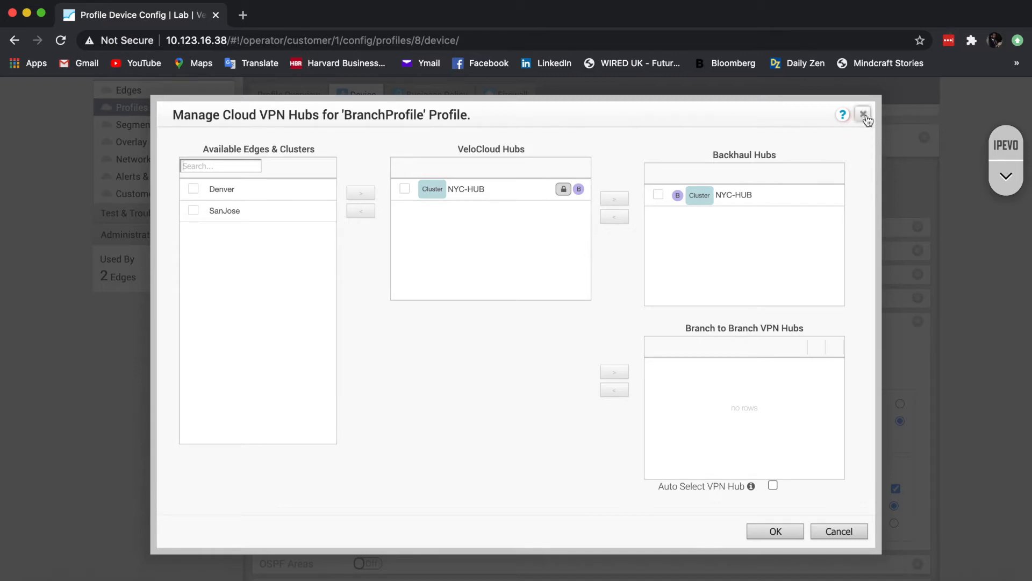
pyautogui.click(862, 114)
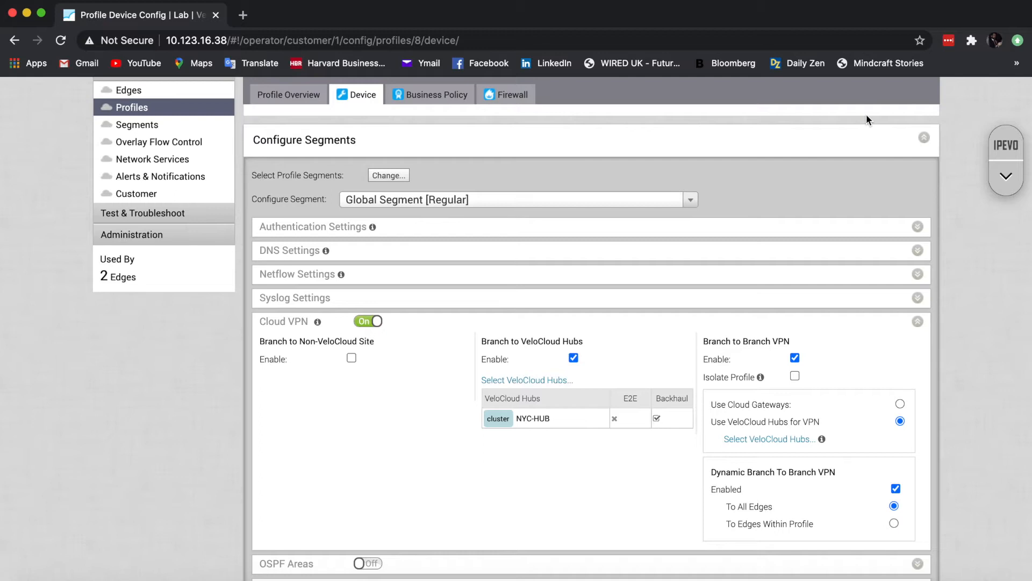
pyautogui.moveTo(793, 69)
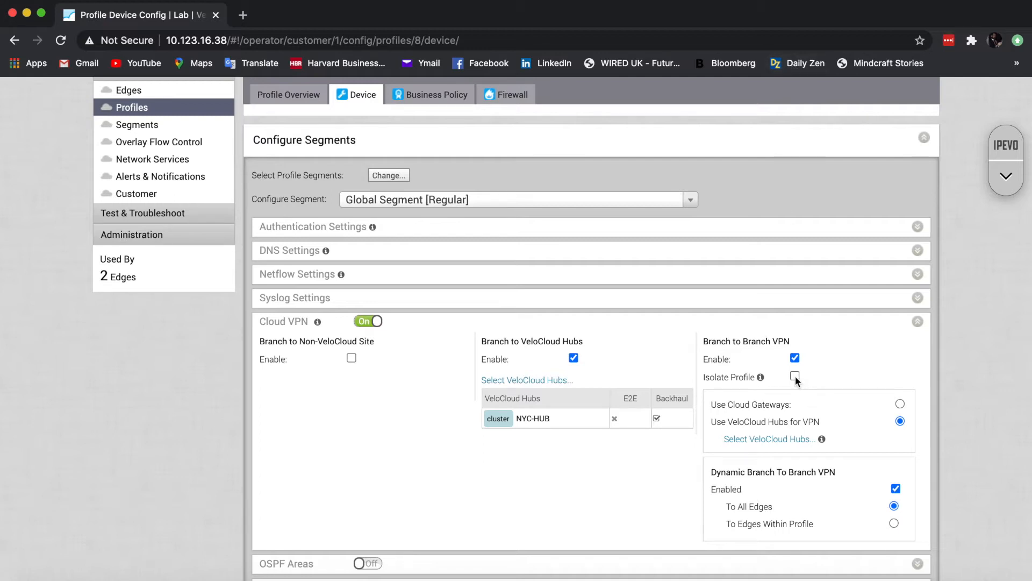
# Enable Isolate Profile under Branch to Branch VPN.
pyautogui.click(795, 377)
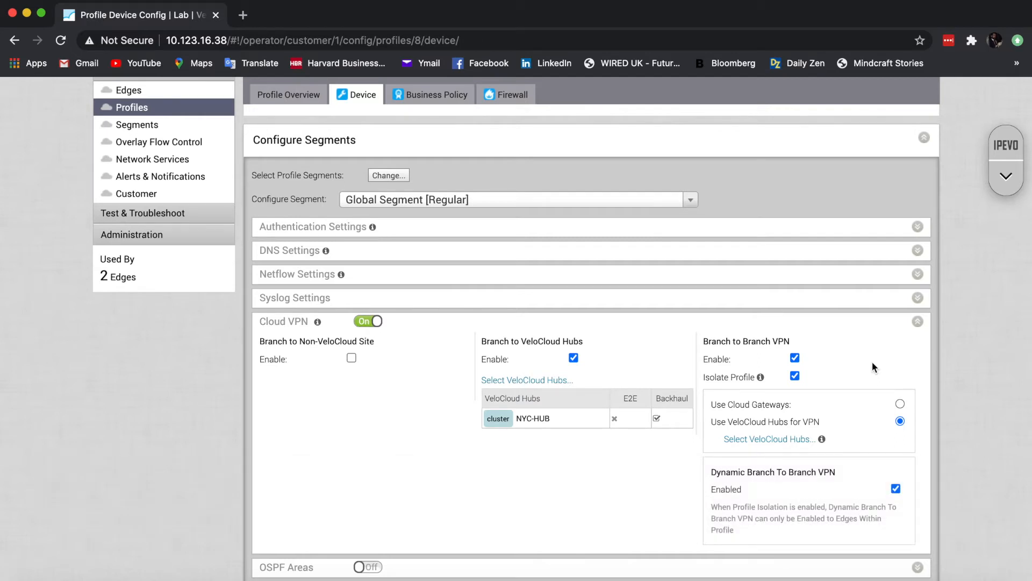
pyautogui.moveTo(402, 229)
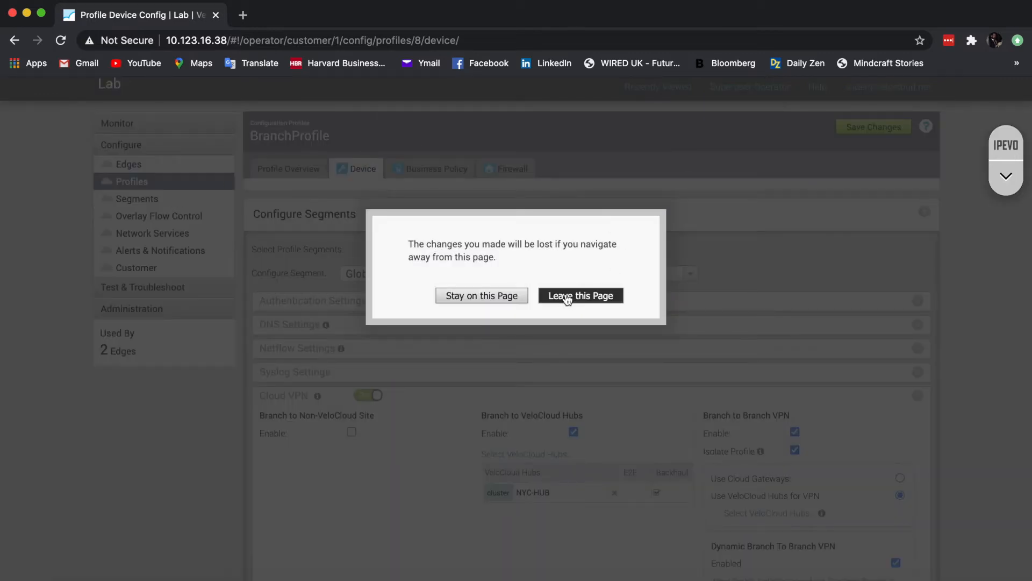
# Discard profile changes, add a 'Guest' segment described 'for guest users', and save.
pyautogui.click(580, 295)
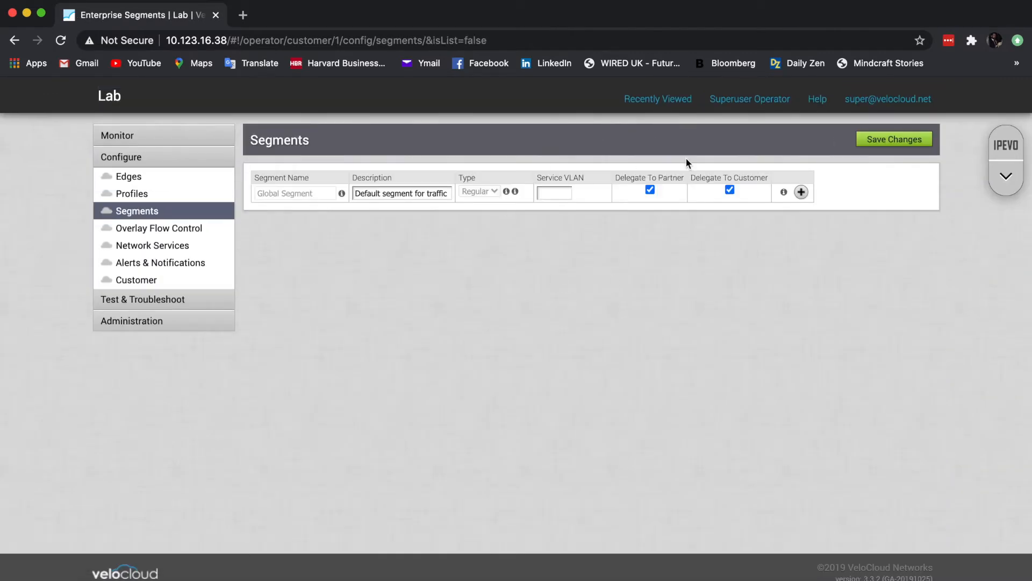
pyautogui.moveTo(602, 221)
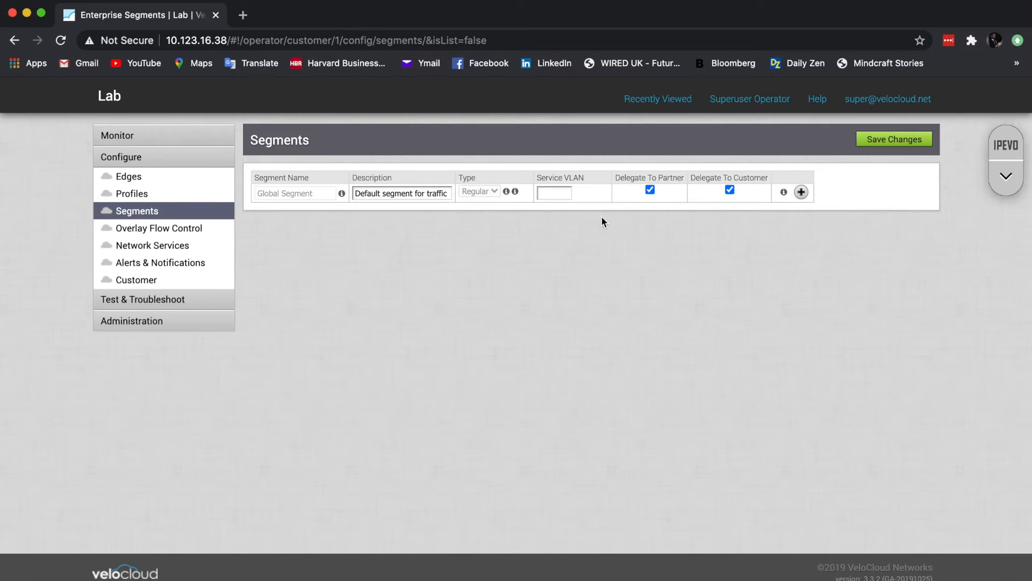
pyautogui.click(801, 192)
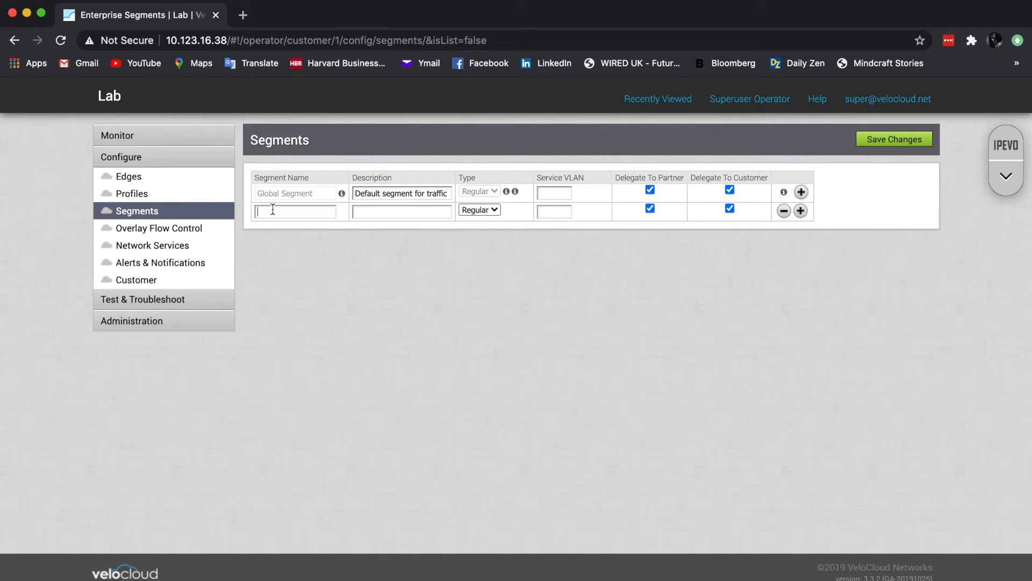
pyautogui.write('Guest')
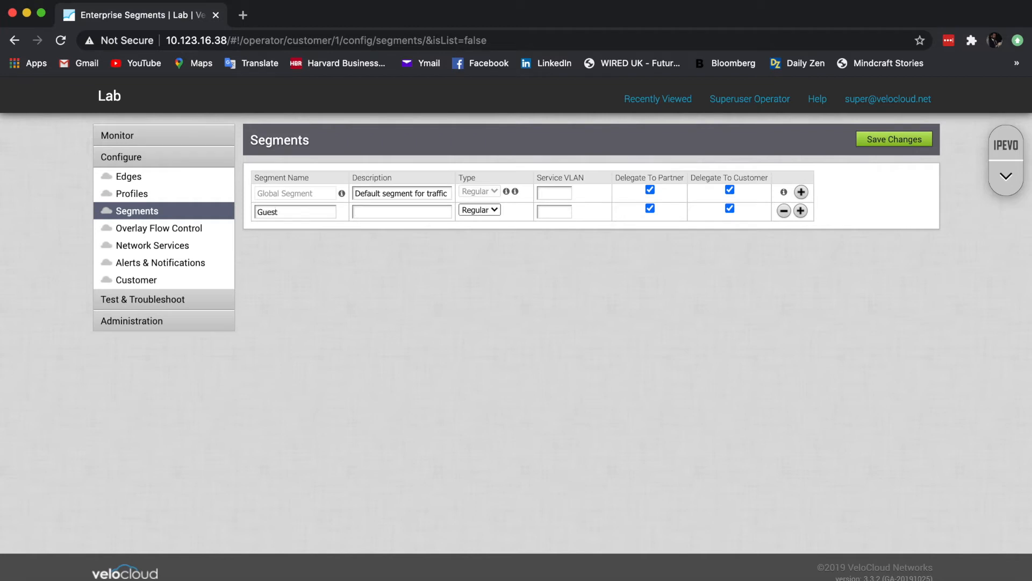
pyautogui.write('for guest users')
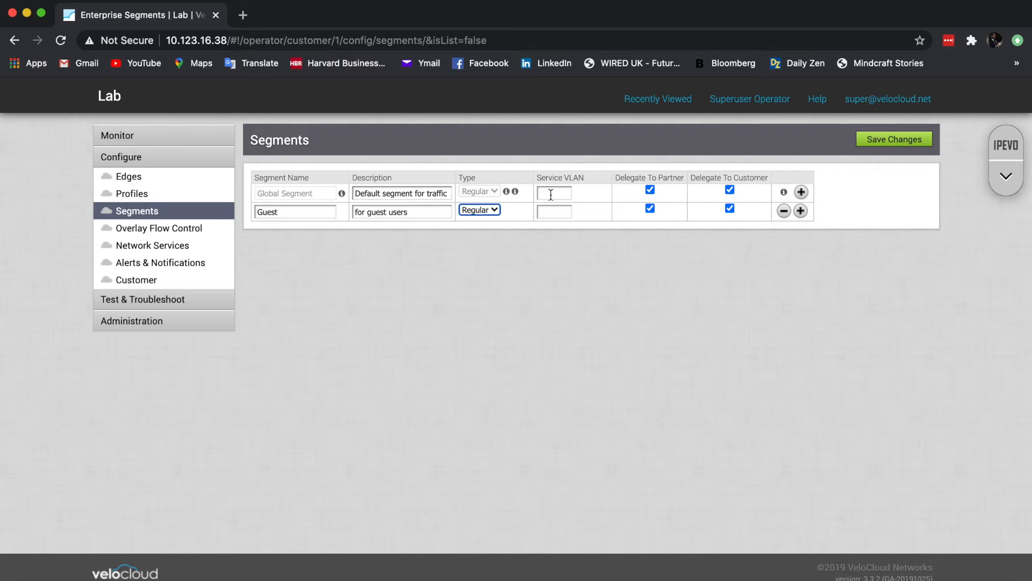
pyautogui.moveTo(883, 199)
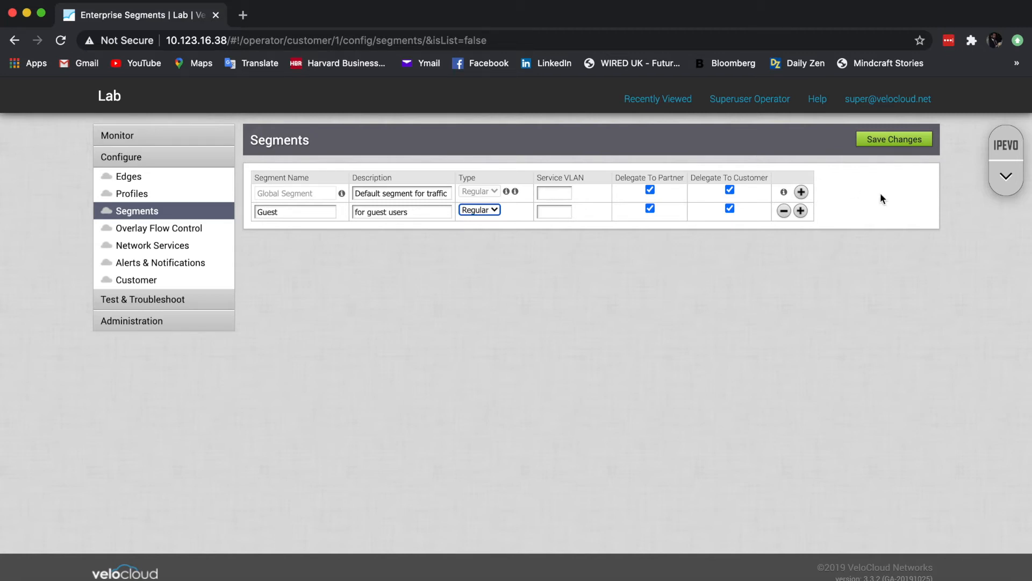
pyautogui.click(894, 140)
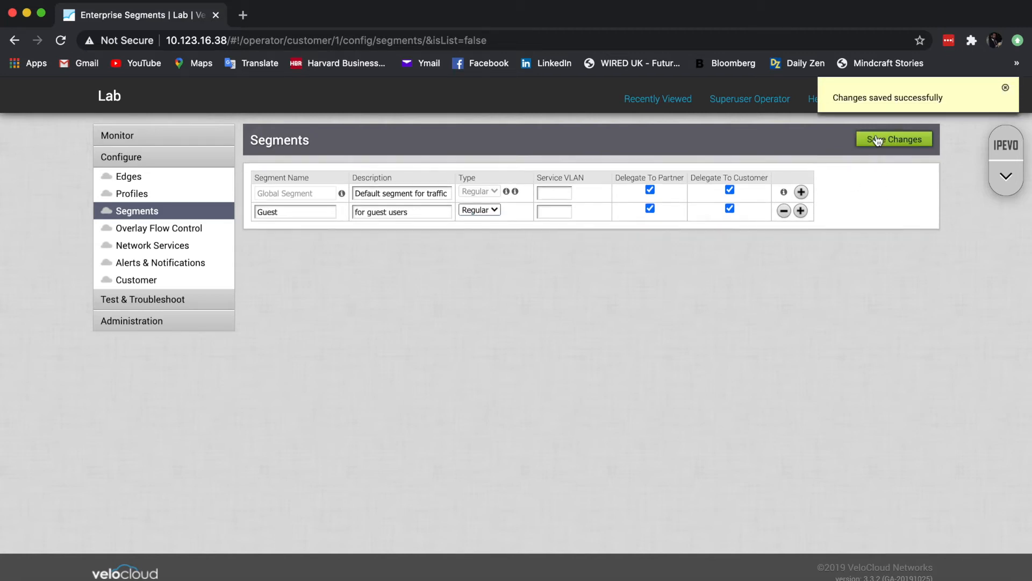
pyautogui.click(132, 193)
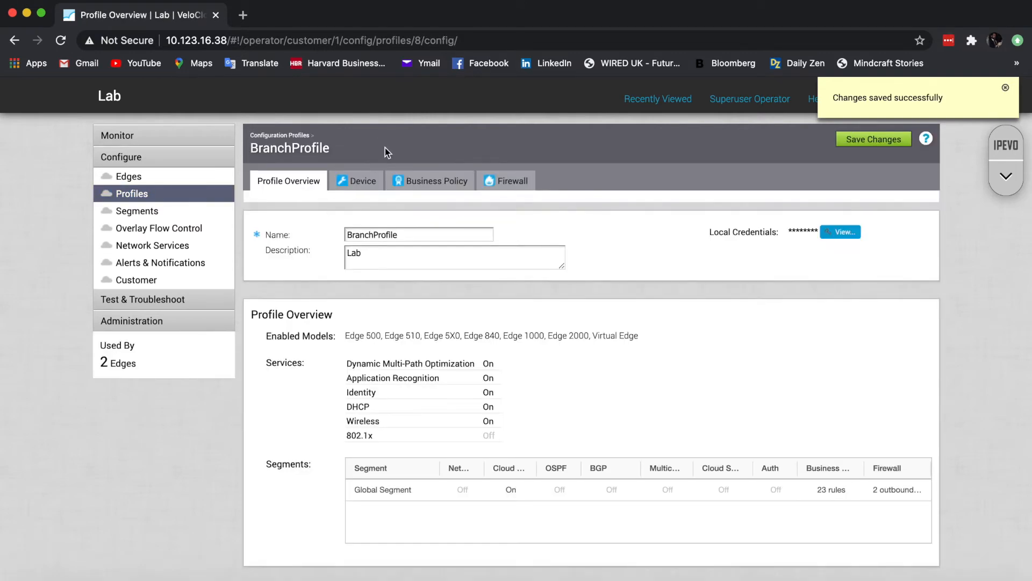
# Move Guest into BranchProfile's Device segments alongside Global Segment, then save the profile.
pyautogui.click(362, 181)
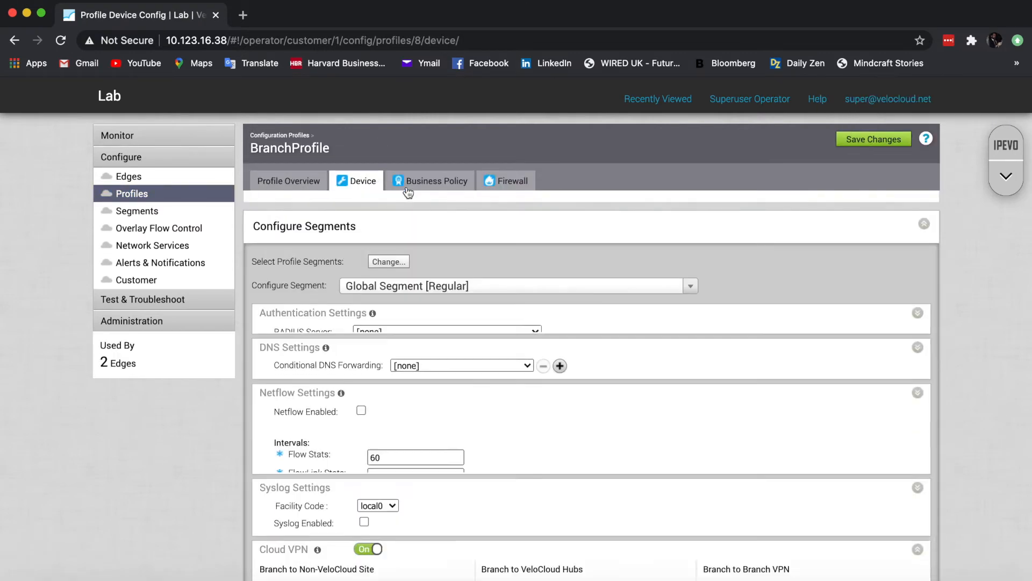
pyautogui.click(388, 261)
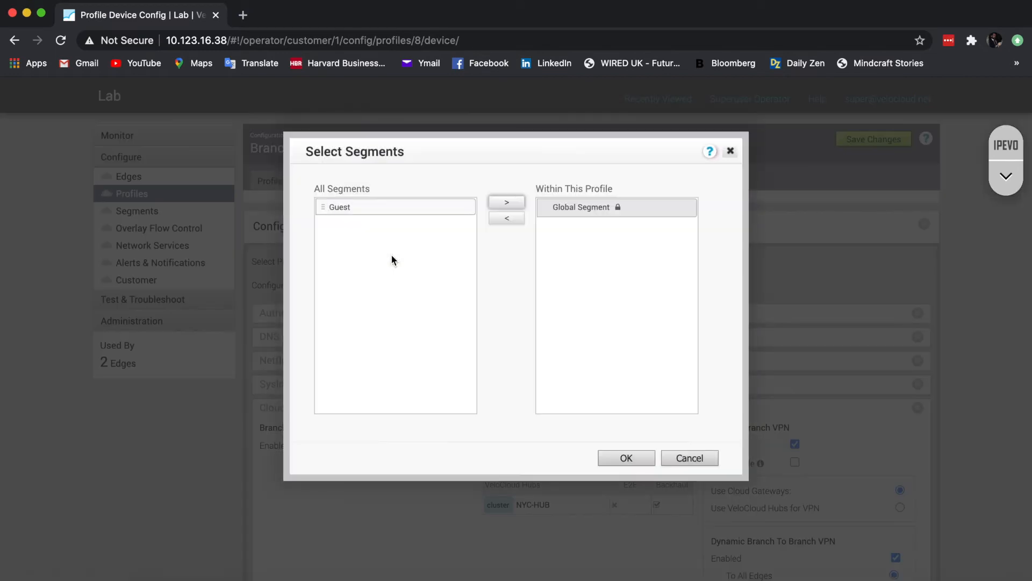
pyautogui.click(507, 201)
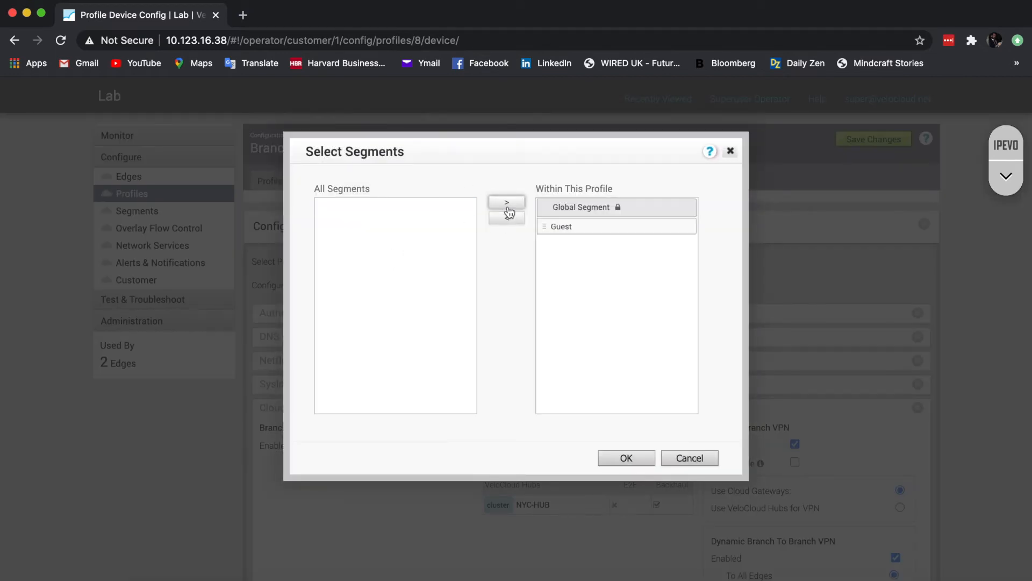
pyautogui.click(626, 458)
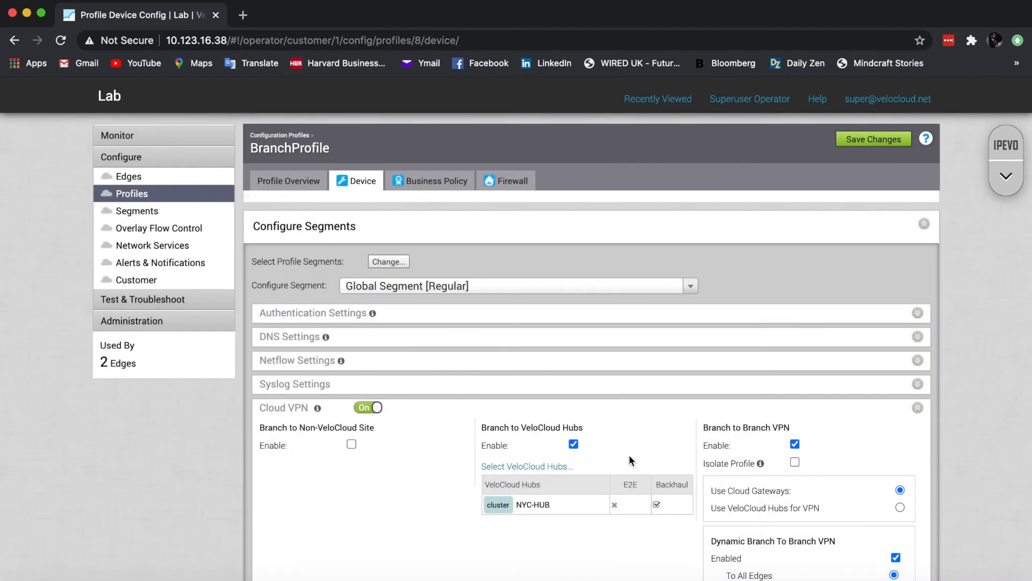
pyautogui.moveTo(514, 250)
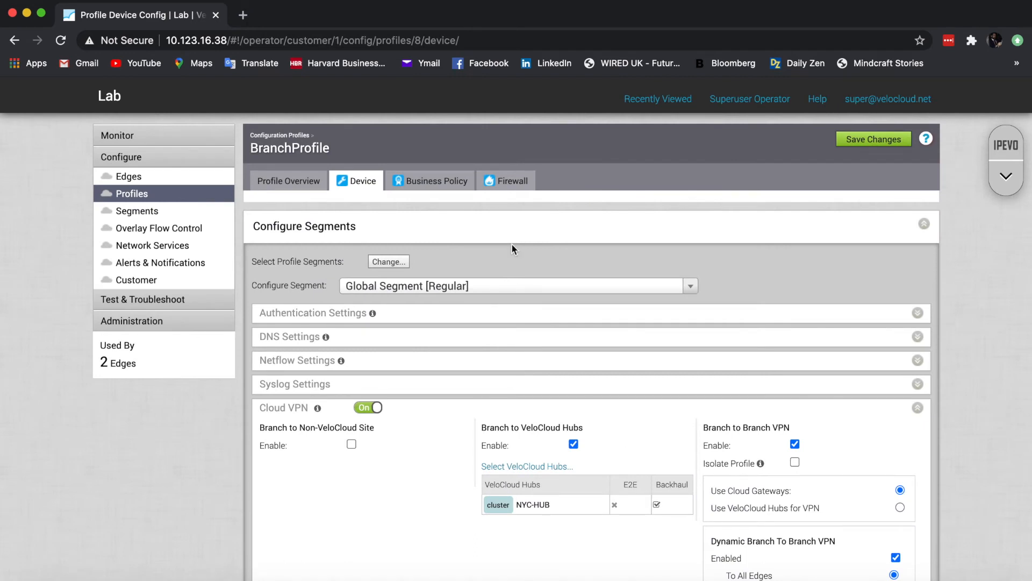
pyautogui.click(515, 285)
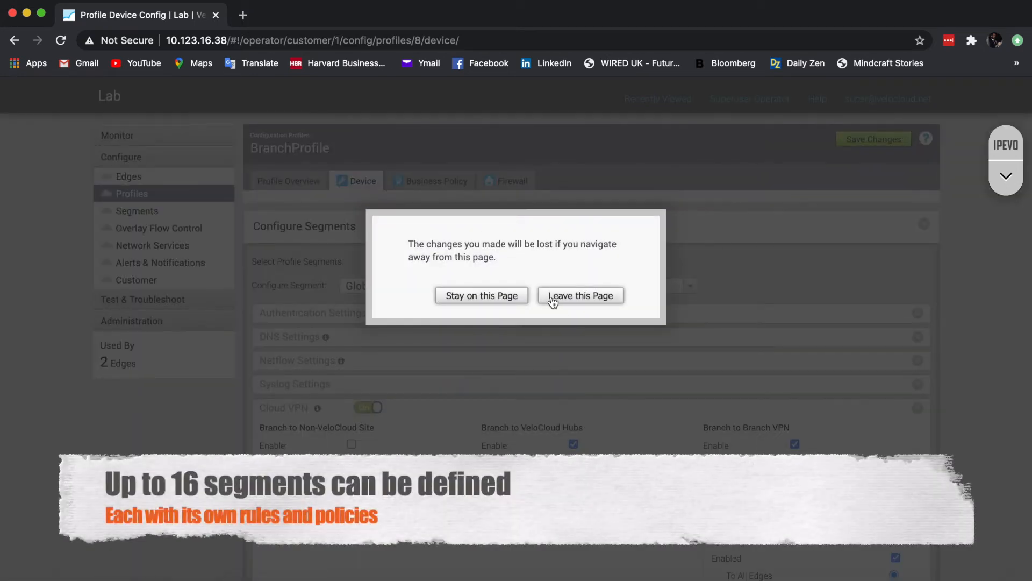
pyautogui.click(580, 295)
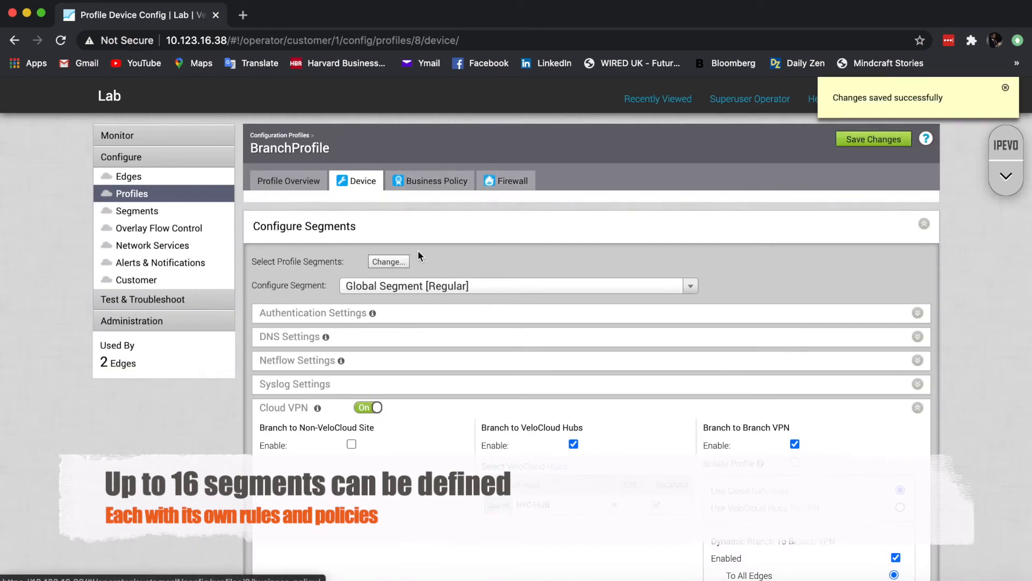
pyautogui.moveTo(414, 262)
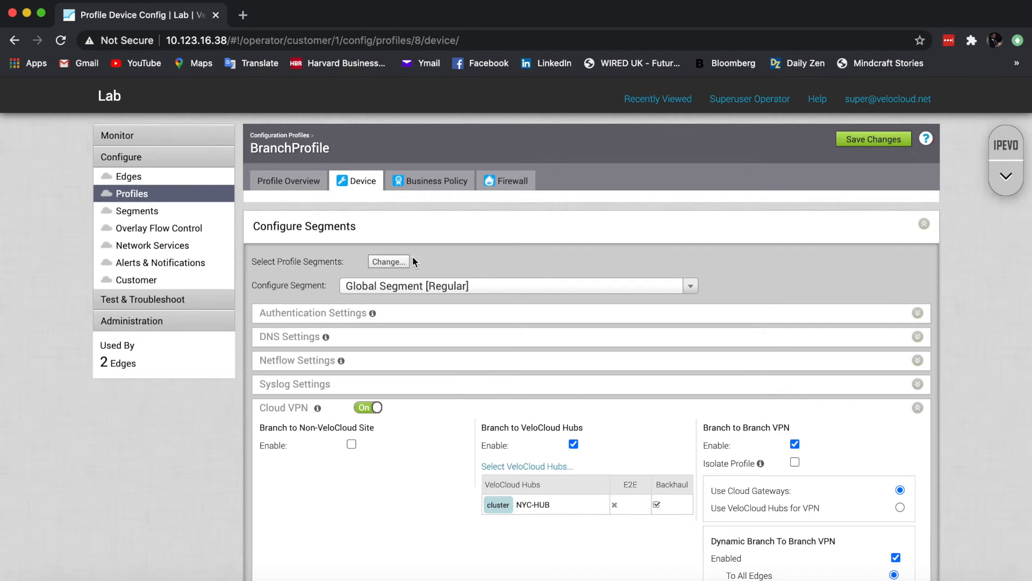
pyautogui.moveTo(426, 206)
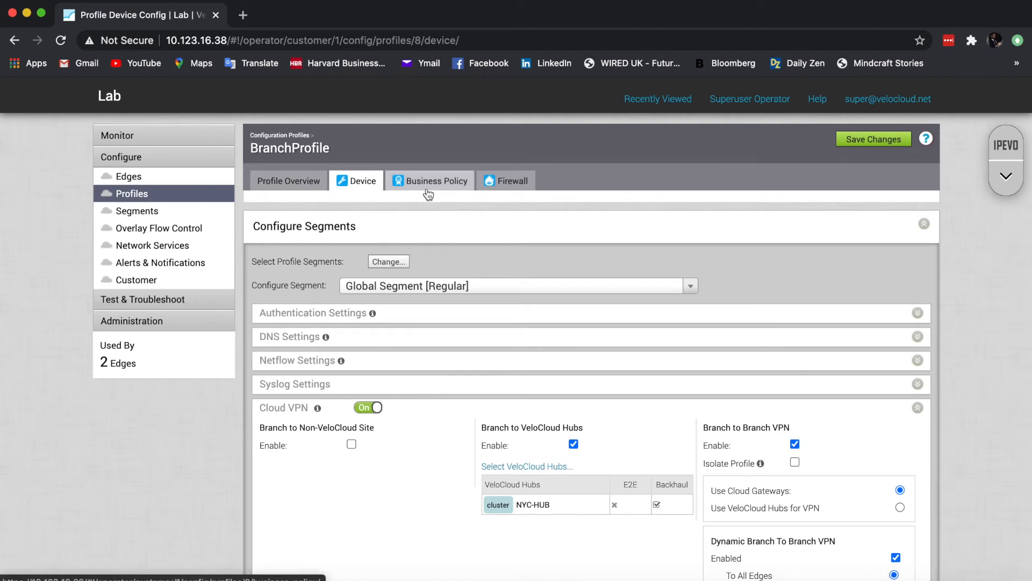
pyautogui.click(436, 180)
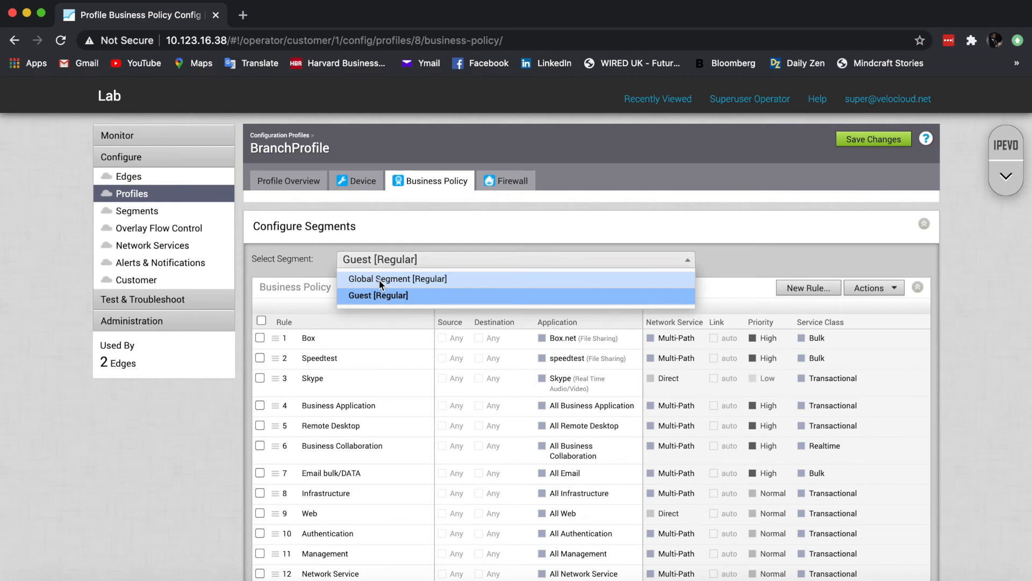
pyautogui.click(377, 295)
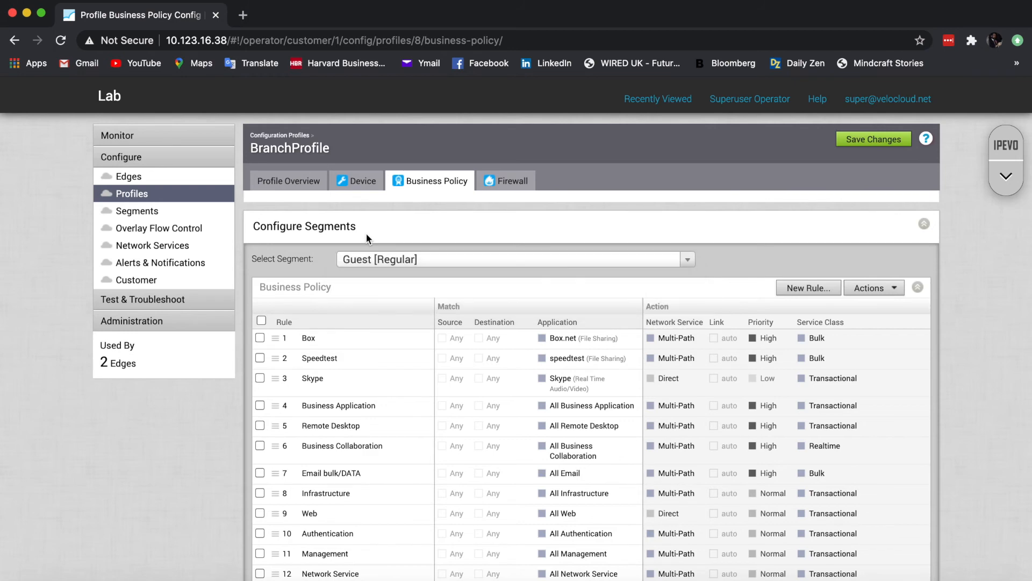
pyautogui.click(361, 180)
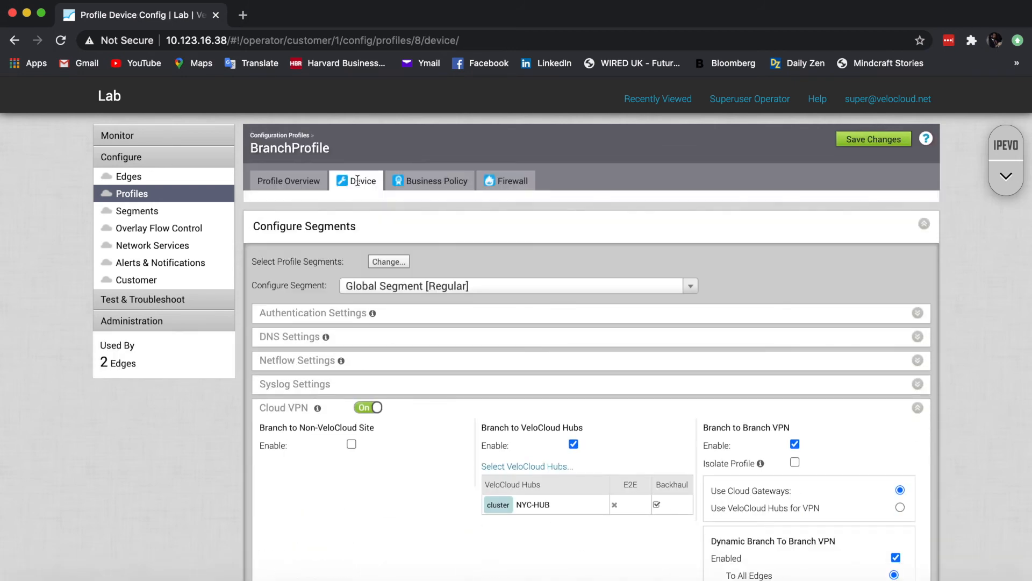
pyautogui.scroll(-3)
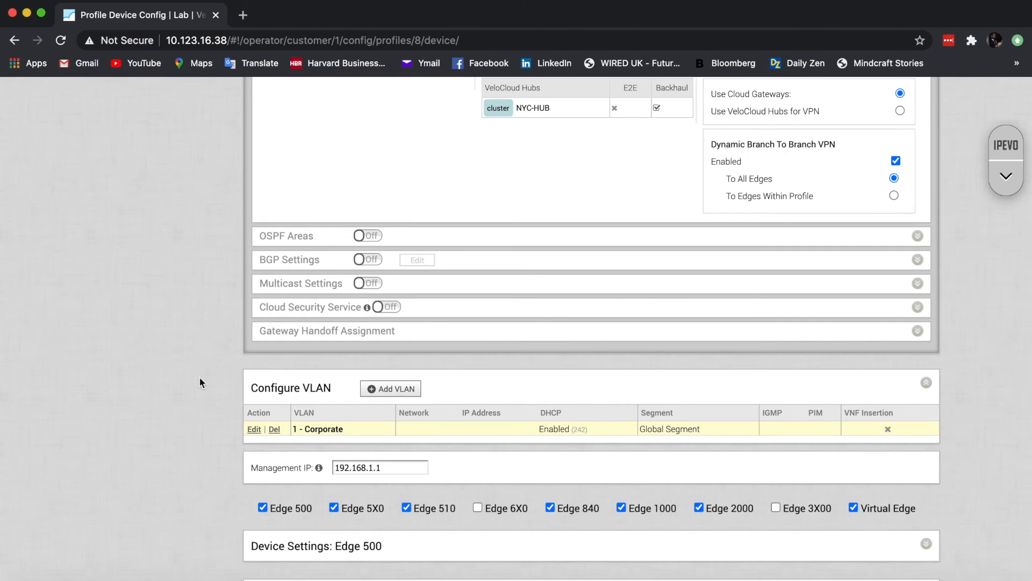
pyautogui.click(391, 388)
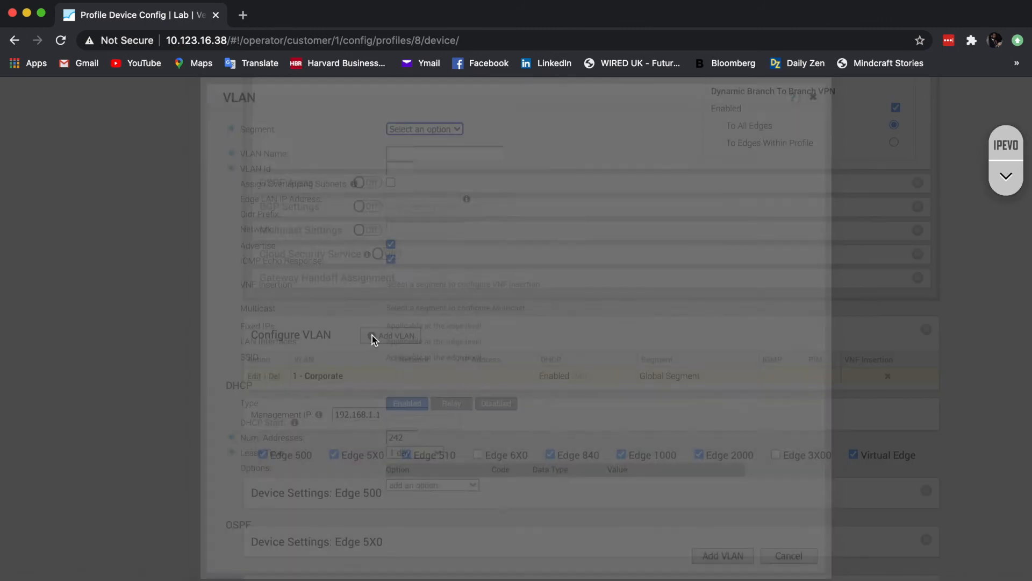
pyautogui.click(394, 336)
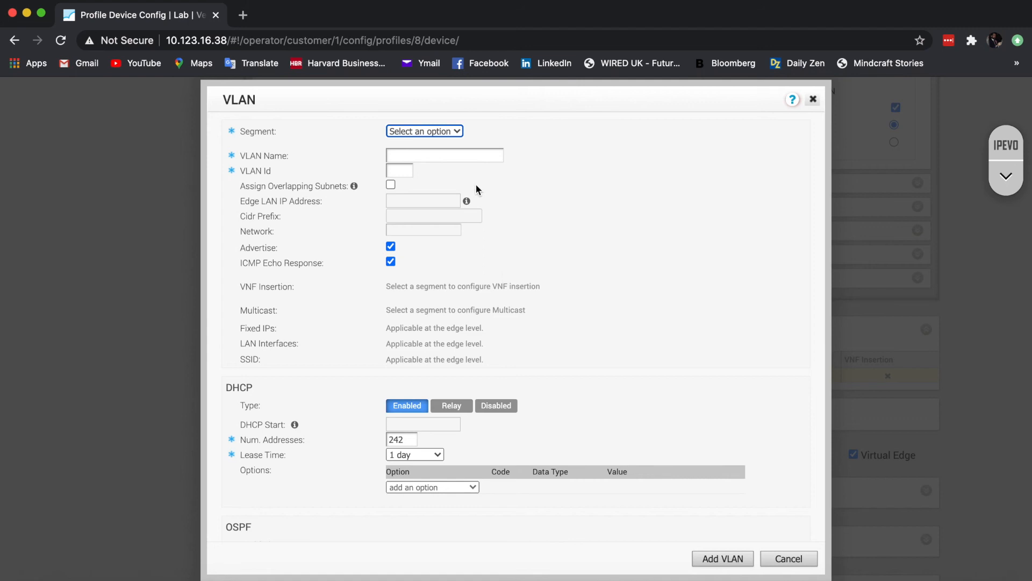
pyautogui.click(424, 131)
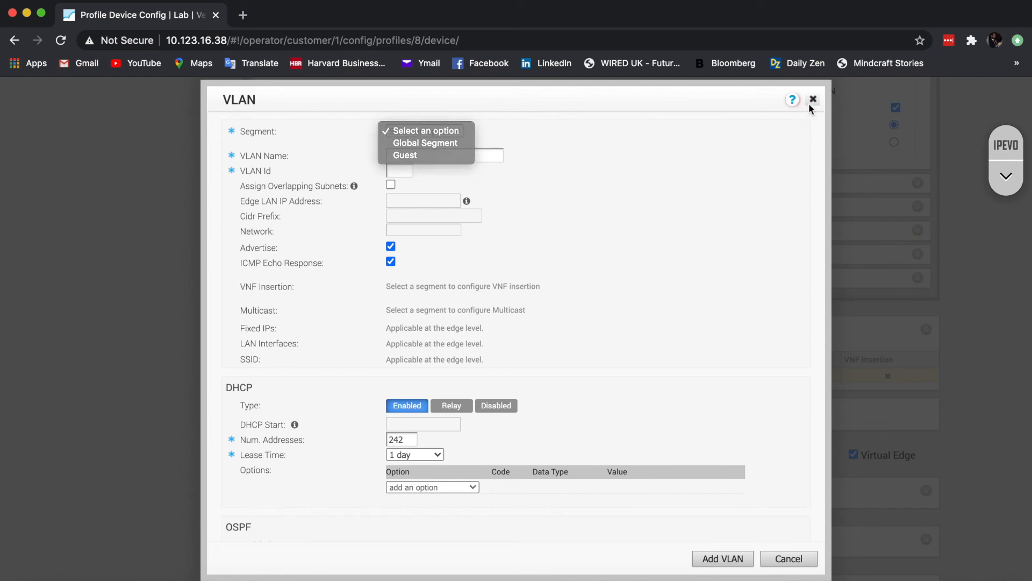
pyautogui.click(812, 99)
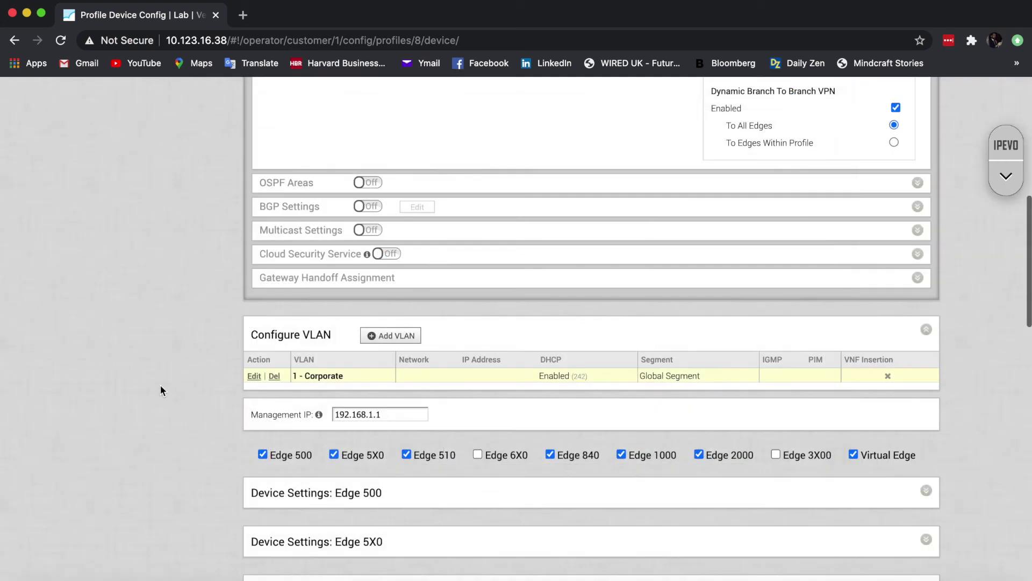